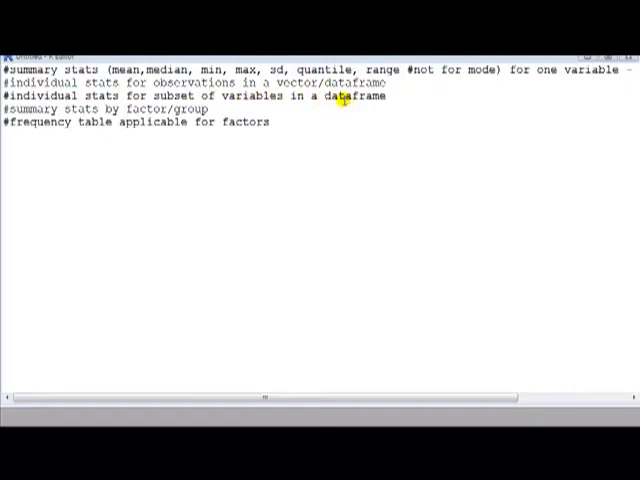
{"action": "mouse_move", "coordinate": [255, 96]}
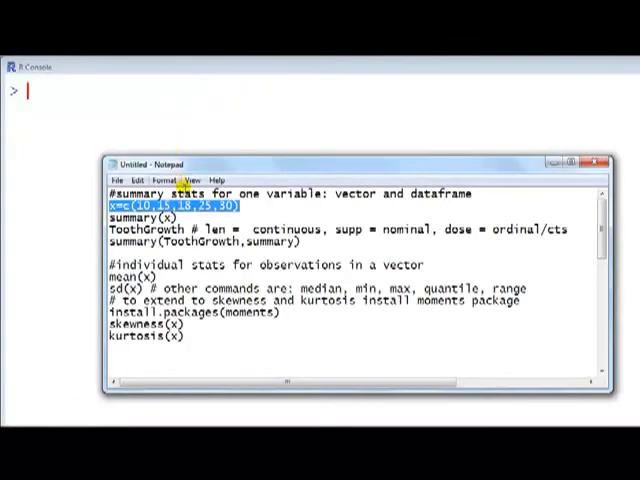
Paste x=c(10,15,18,25,30) and summary(x) from Notepad into the console, printing min 10, mean 19.6, max 30
{"action": "right_click", "coordinate": [190, 207]}
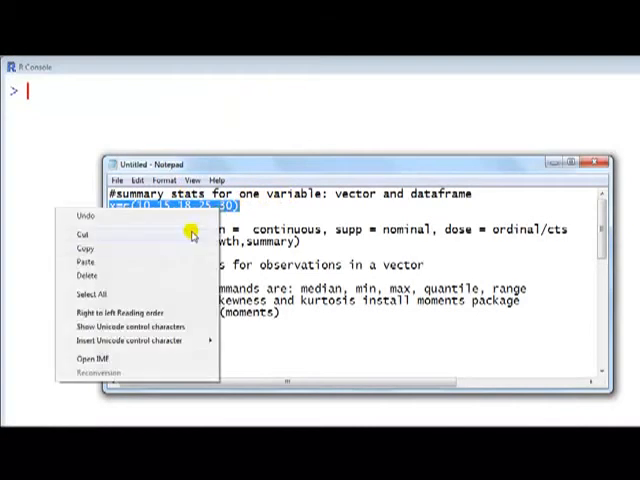
{"action": "right_click", "coordinate": [65, 90]}
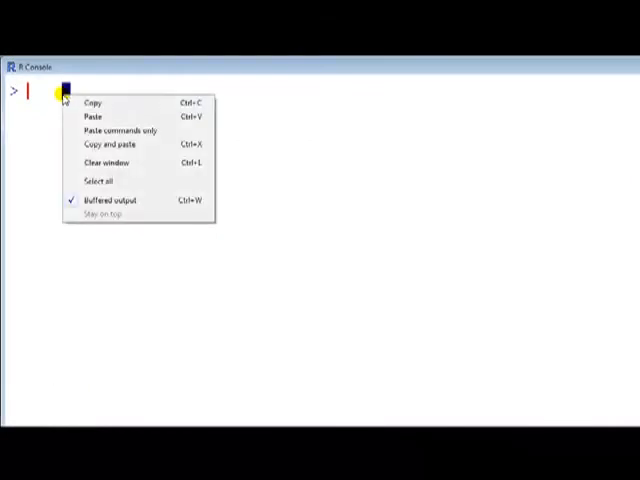
{"action": "left_click", "coordinate": [94, 116]}
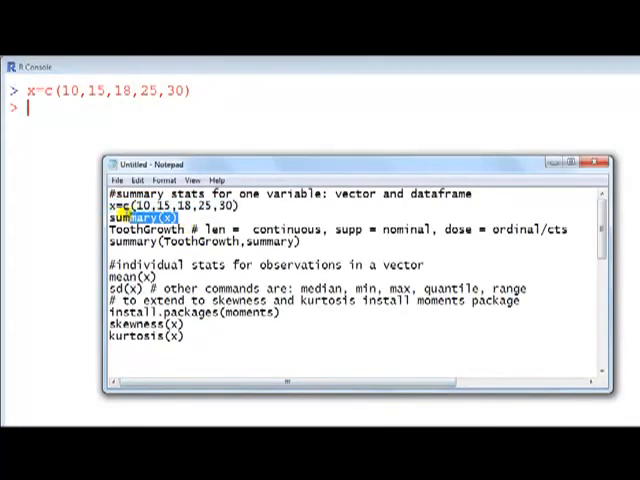
{"action": "right_click", "coordinate": [90, 263]}
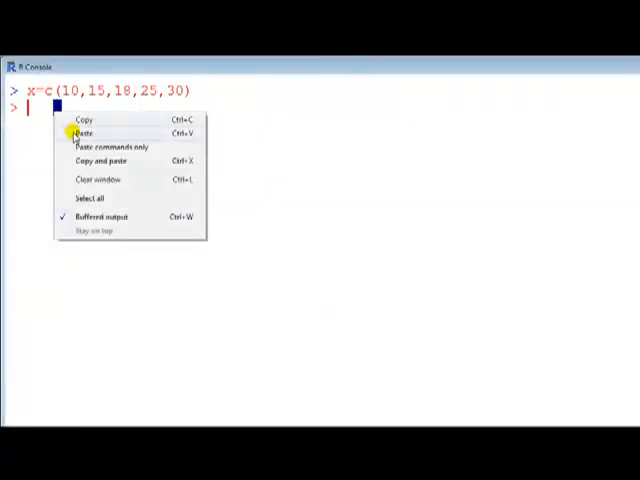
{"action": "left_click", "coordinate": [82, 131]}
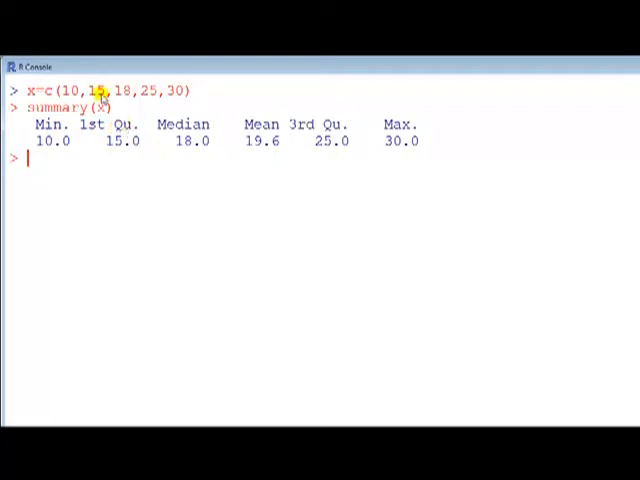
{"action": "mouse_move", "coordinate": [125, 150]}
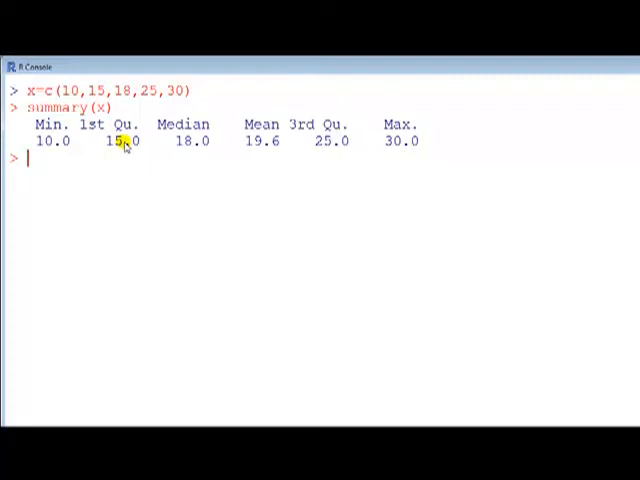
{"action": "mouse_move", "coordinate": [185, 130]}
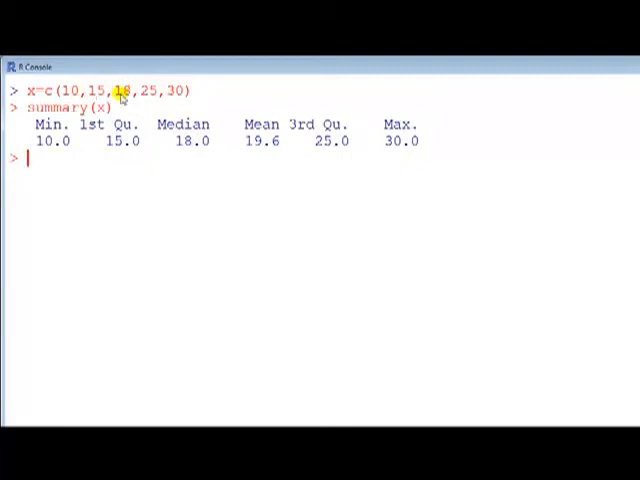
{"action": "mouse_move", "coordinate": [230, 148]}
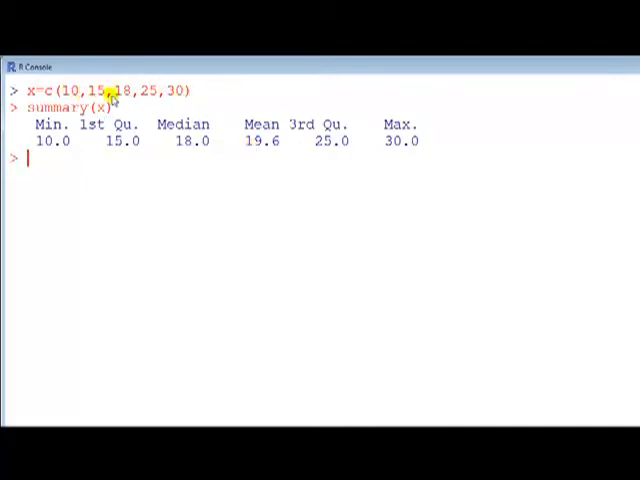
{"action": "mouse_move", "coordinate": [277, 142]}
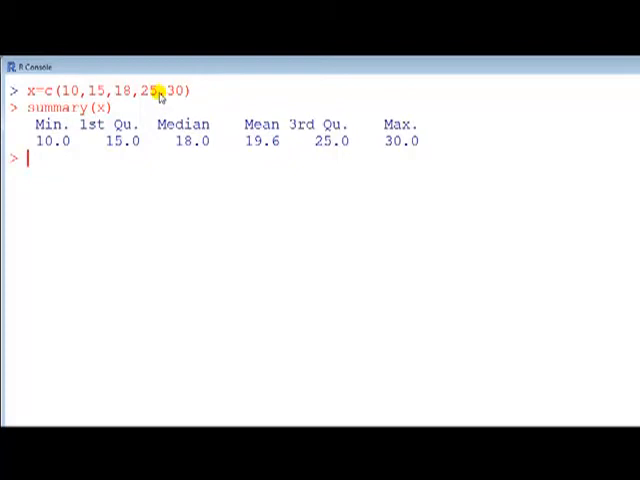
{"action": "mouse_move", "coordinate": [48, 90]}
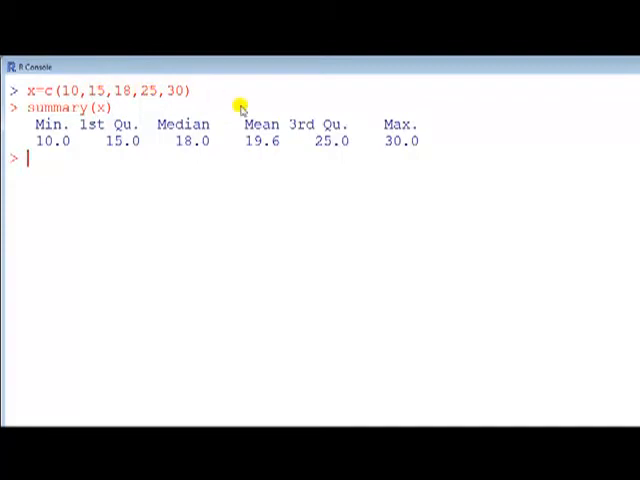
{"action": "mouse_move", "coordinate": [108, 95]}
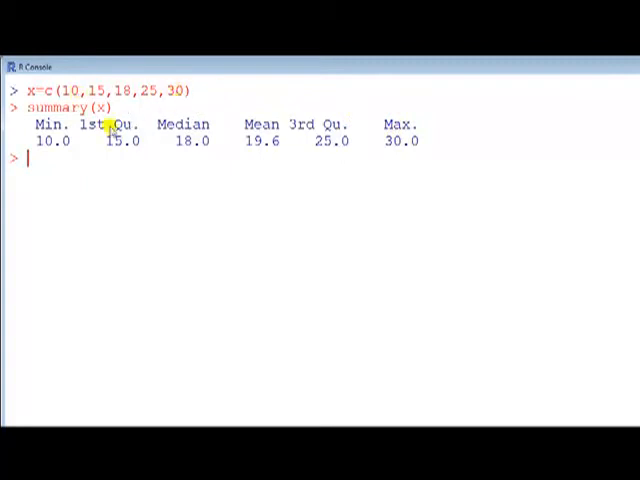
{"action": "mouse_move", "coordinate": [267, 143]}
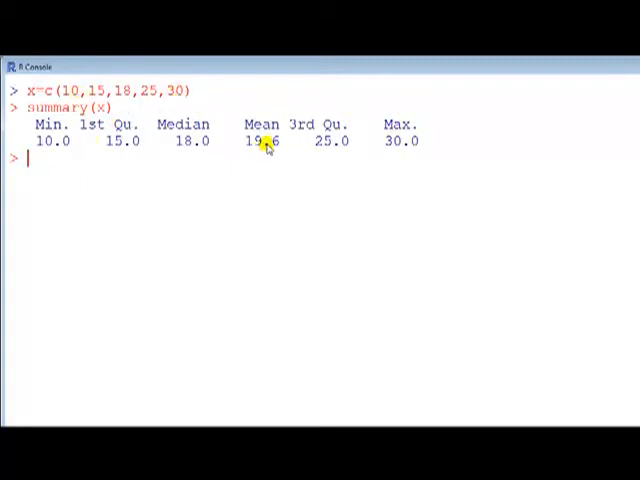
{"action": "mouse_move", "coordinate": [262, 147]}
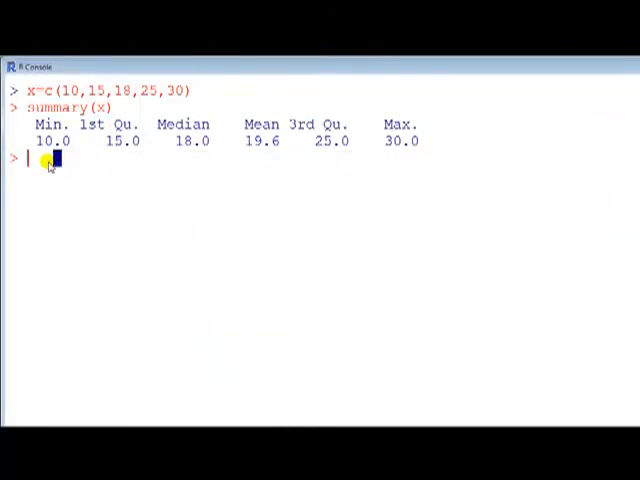
Run ToothGrowth to print all rows with len, supp and dose, scrolling through the output
{"action": "right_click", "coordinate": [55, 160]}
{"action": "type", "text": "ToothGrowth"}
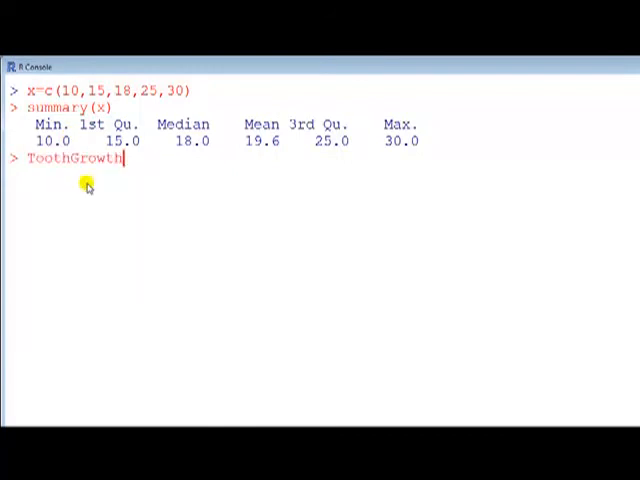
{"action": "key", "text": "Return"}
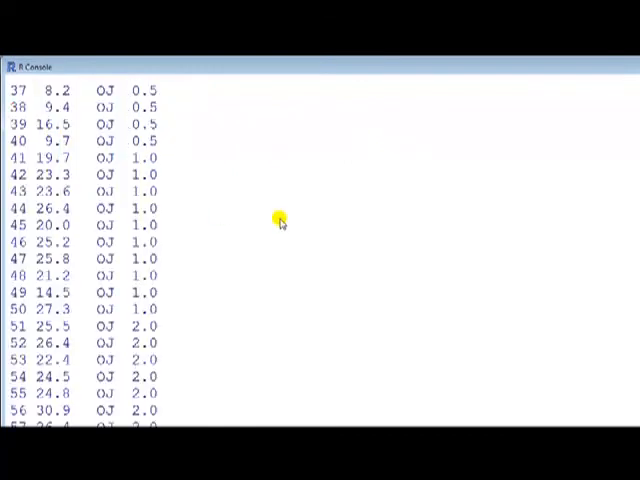
{"action": "scroll", "scroll_direction": "up", "scroll_amount": 3}
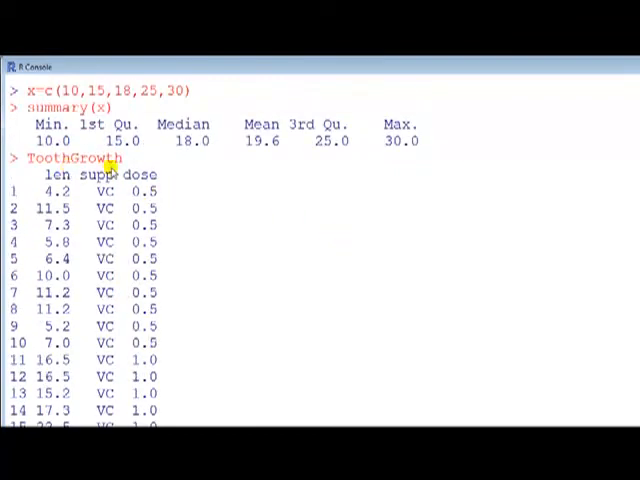
{"action": "mouse_move", "coordinate": [60, 175]}
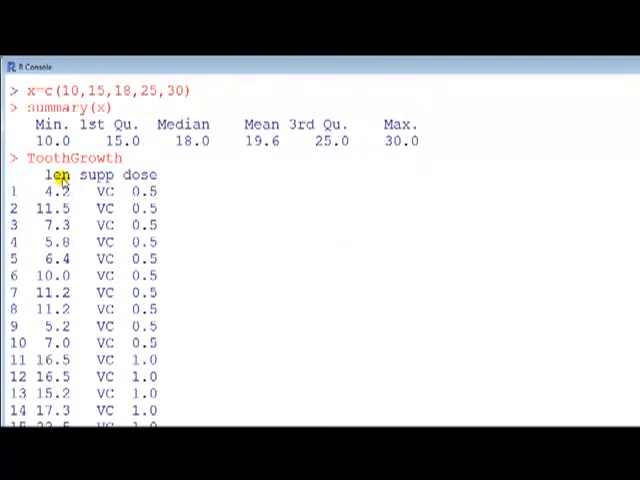
{"action": "mouse_move", "coordinate": [118, 188]}
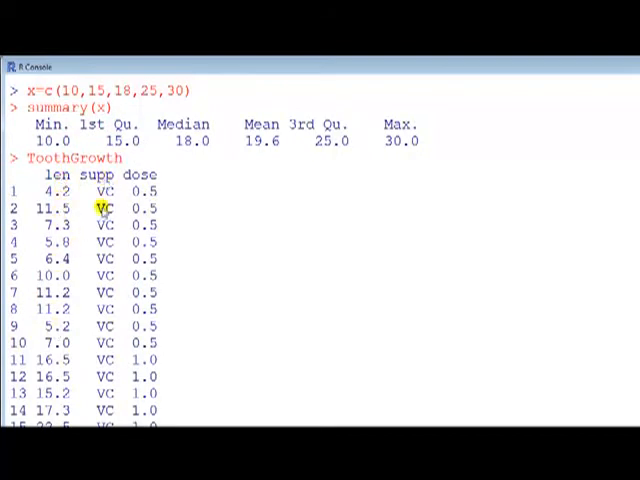
{"action": "scroll", "scroll_direction": "down", "scroll_amount": 3}
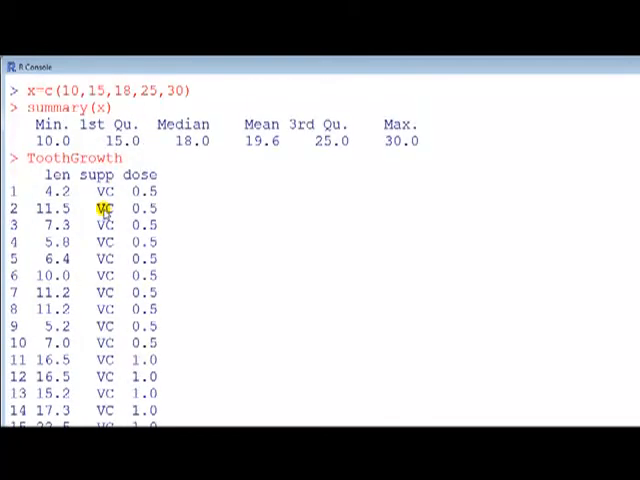
{"action": "mouse_move", "coordinate": [138, 174]}
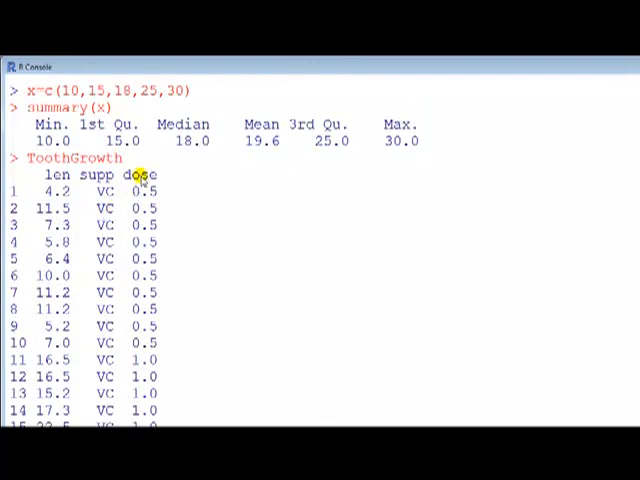
{"action": "scroll", "scroll_direction": "down", "scroll_amount": 3}
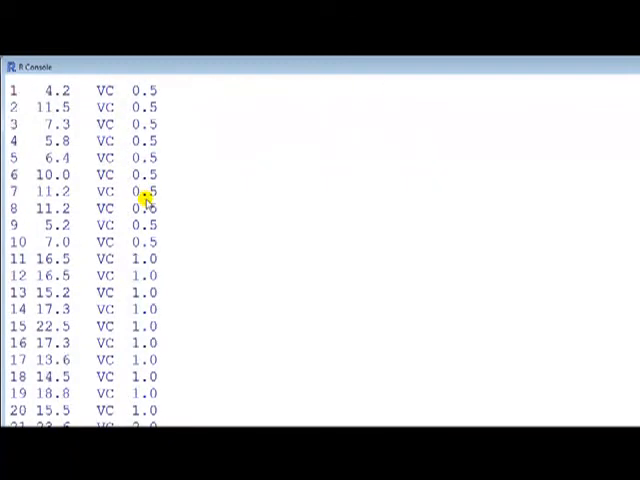
{"action": "scroll", "scroll_direction": "down", "scroll_amount": 3}
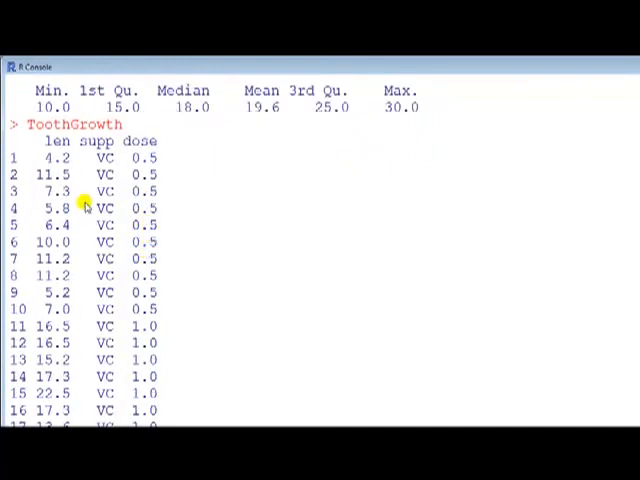
{"action": "mouse_move", "coordinate": [60, 142]}
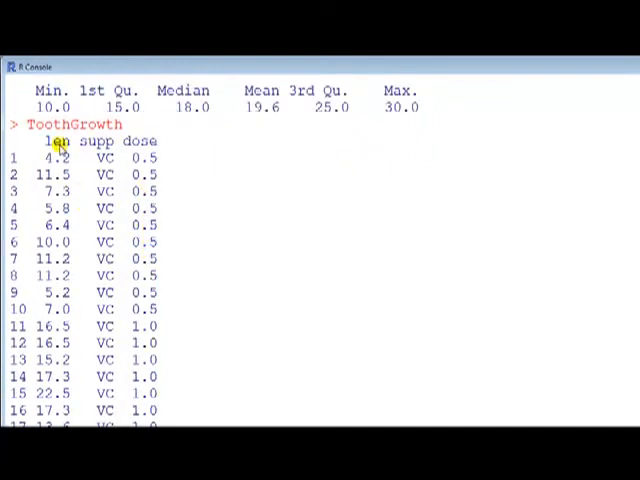
{"action": "mouse_move", "coordinate": [98, 143]}
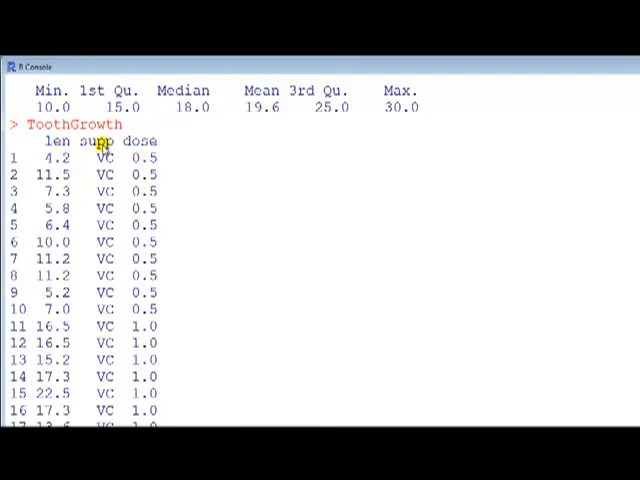
{"action": "mouse_move", "coordinate": [136, 148]}
{"action": "type", "text": "summary(ToothGrowth,summary)"}
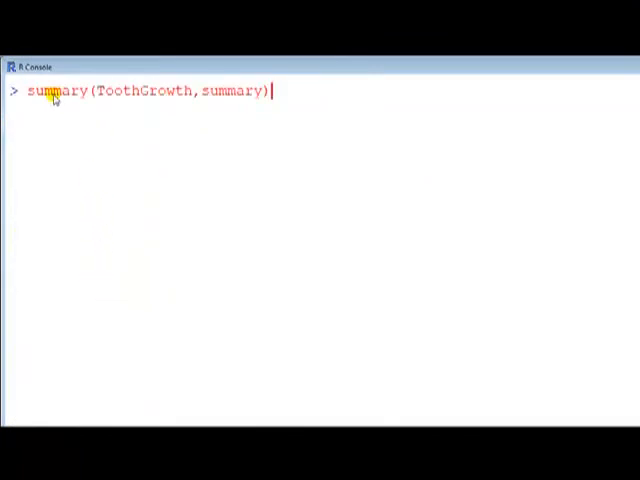
{"action": "mouse_move", "coordinate": [130, 100]}
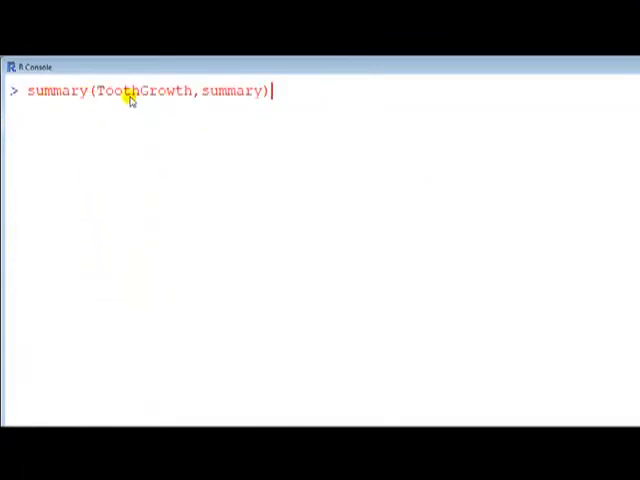
{"action": "mouse_move", "coordinate": [220, 103]}
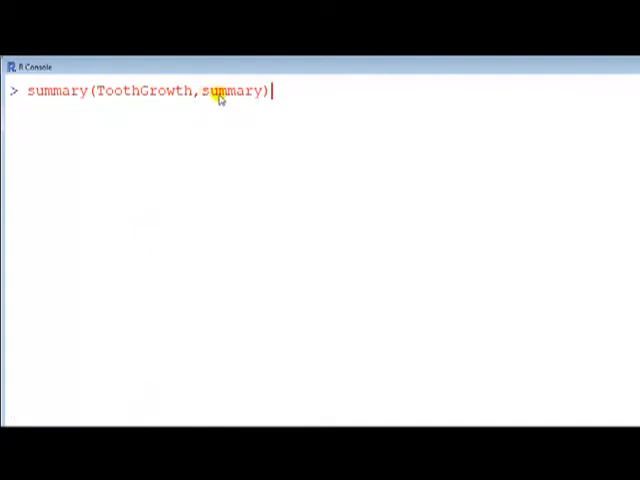
Run summary(ToothGrowth,summary), which errors: comparison only possible for atomic and list types
{"action": "key", "text": "Return"}
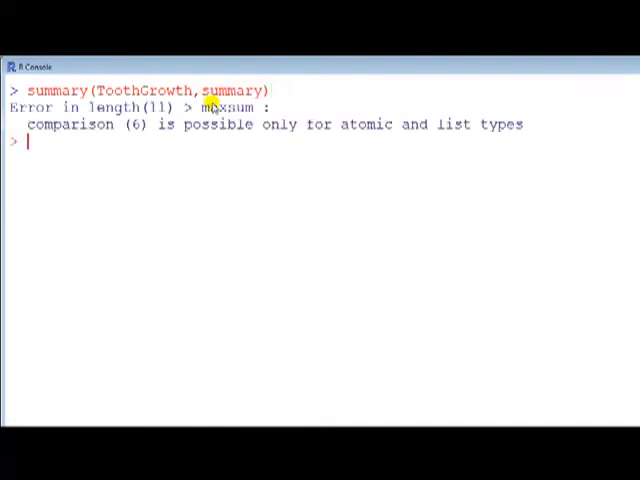
{"action": "mouse_move", "coordinate": [196, 180]}
{"action": "type", "text": "summary(ToothGrowth)"}
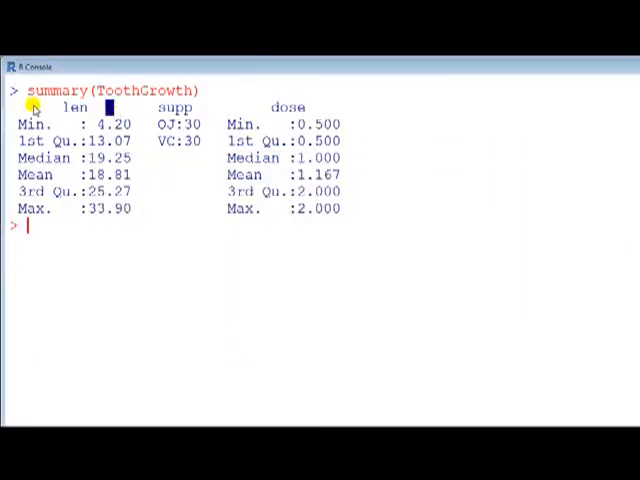
{"action": "mouse_move", "coordinate": [98, 123]}
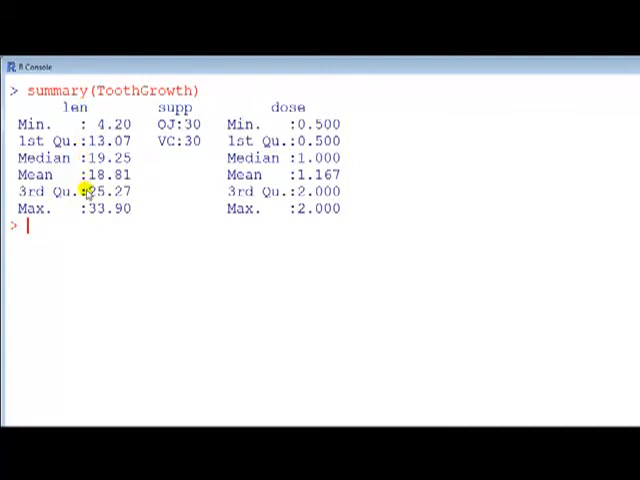
{"action": "mouse_move", "coordinate": [280, 200]}
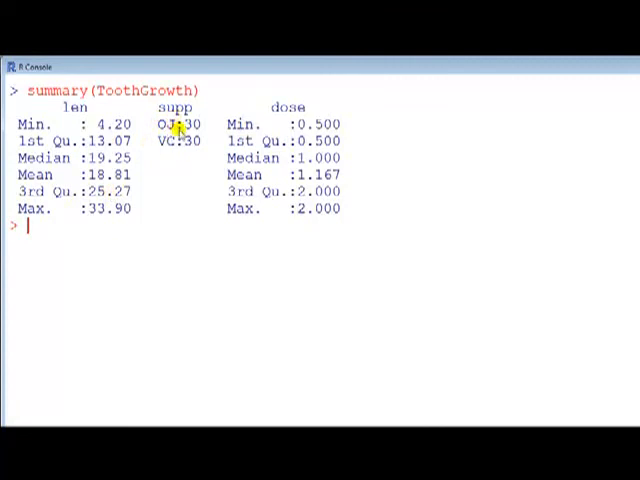
{"action": "mouse_move", "coordinate": [295, 124]}
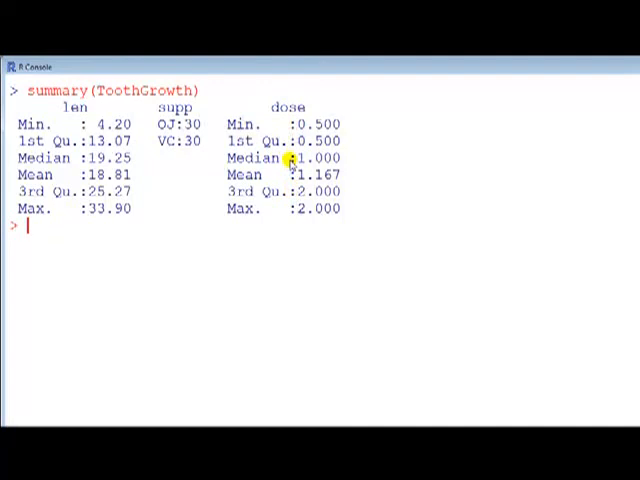
{"action": "mouse_move", "coordinate": [194, 164]}
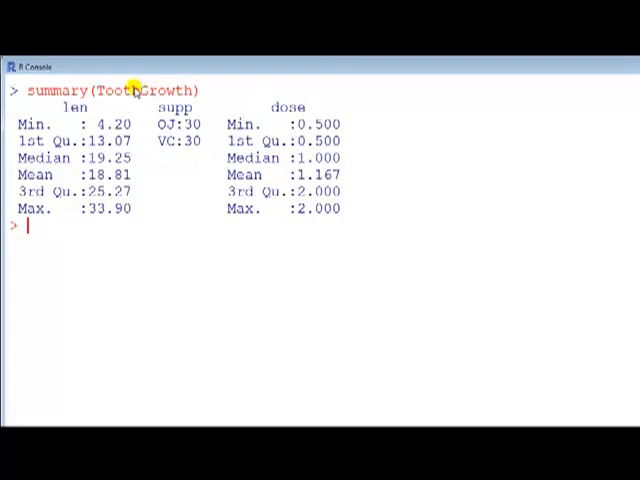
{"action": "mouse_move", "coordinate": [137, 243]}
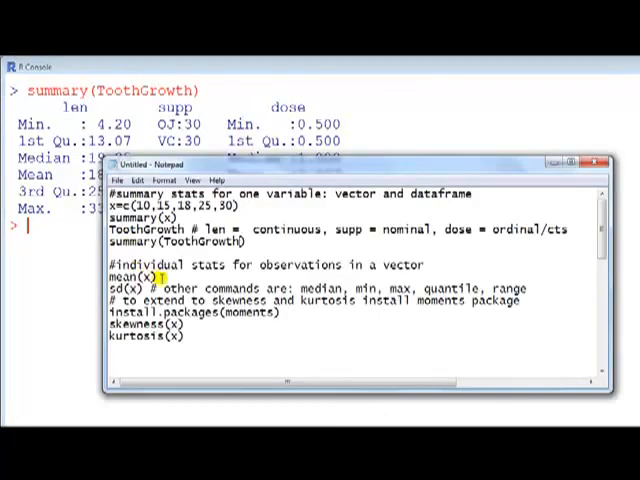
Run mean(x) copied from the notes, returning 19.6
{"action": "right_click", "coordinate": [128, 276]}
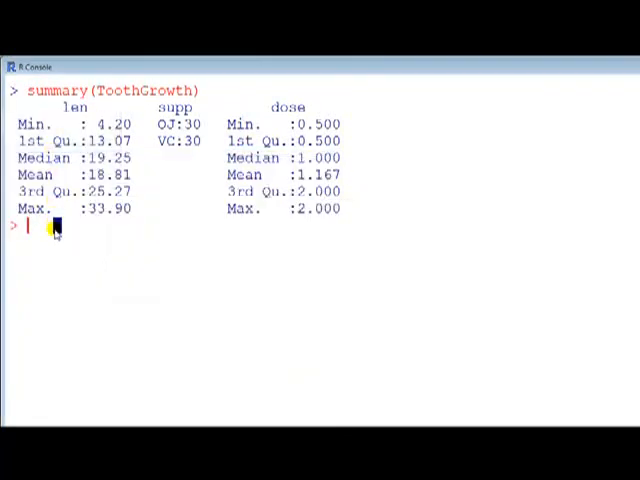
{"action": "type", "text": "mean(x)"}
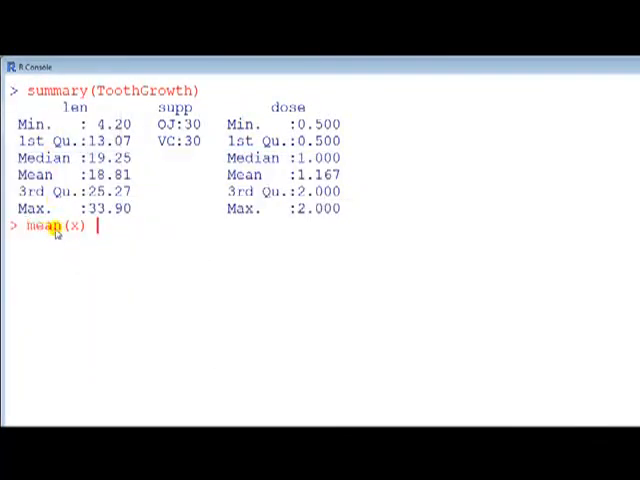
{"action": "mouse_move", "coordinate": [68, 234]}
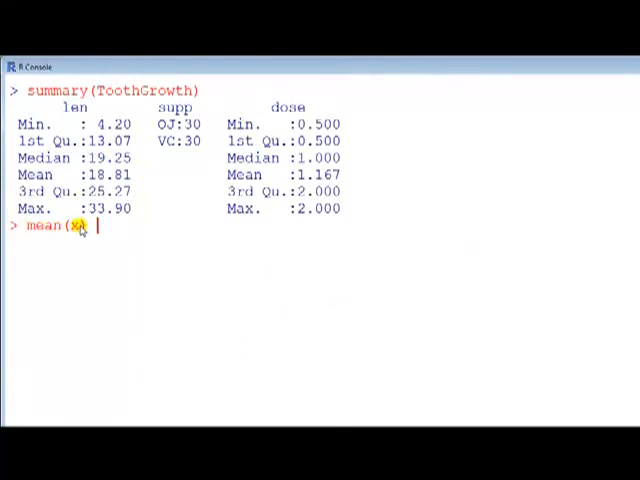
{"action": "key", "text": "Return"}
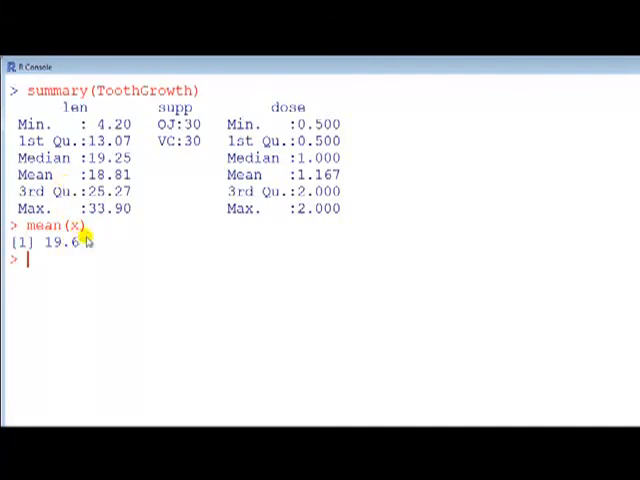
{"action": "mouse_move", "coordinate": [168, 237]}
{"action": "type", "text": "x"}
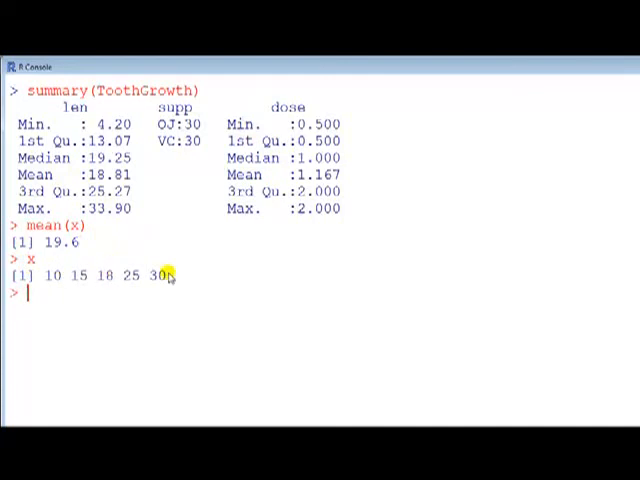
{"action": "mouse_move", "coordinate": [64, 260]}
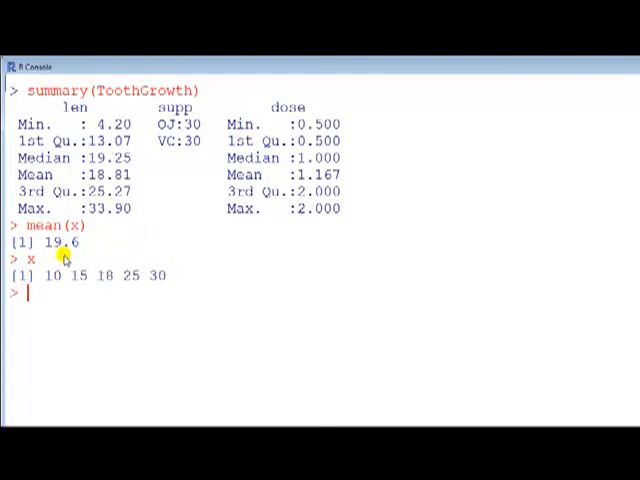
Run sd(x), returning the standard deviation 7.95613
{"action": "type", "text": "sd"}
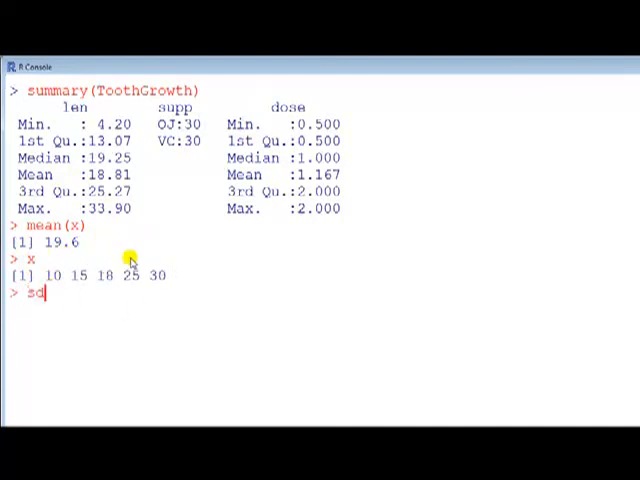
{"action": "type", "text": "(x"}
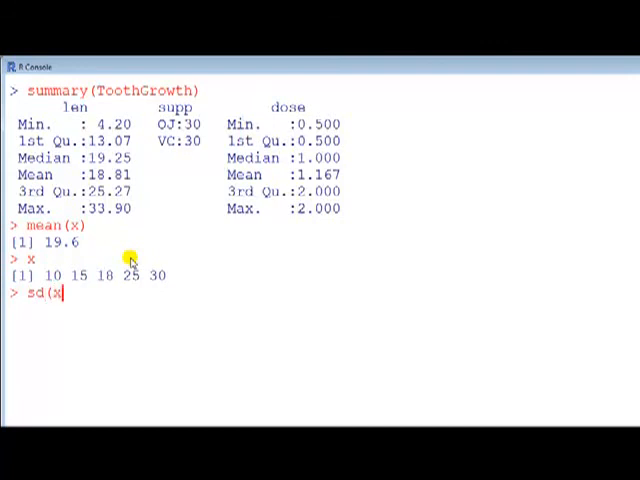
{"action": "key", "text": "Return"}
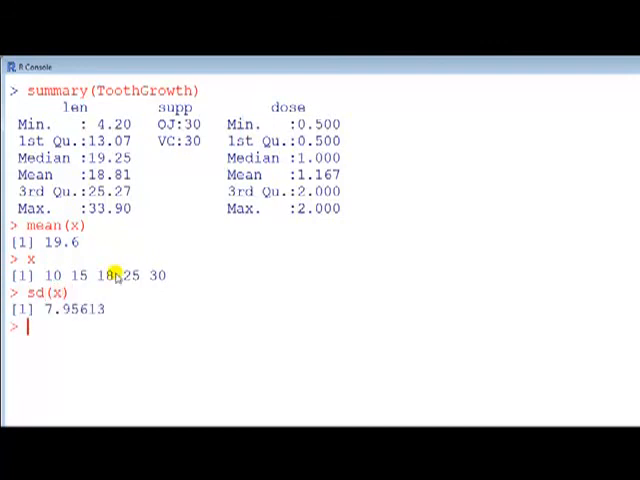
{"action": "mouse_move", "coordinate": [95, 303]}
{"action": "type", "text": "var(x)"}
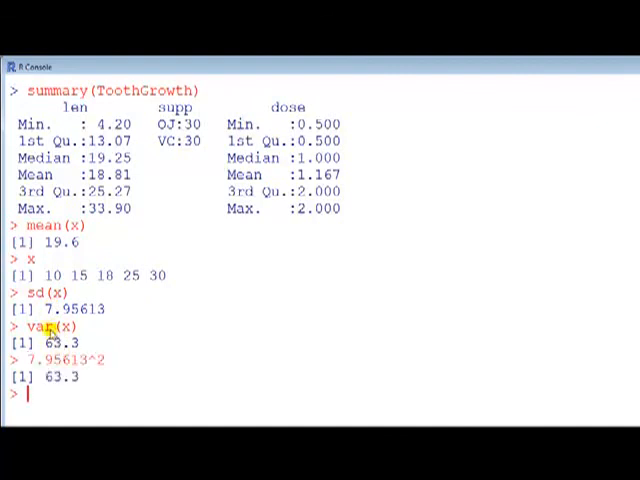
{"action": "mouse_move", "coordinate": [85, 360]}
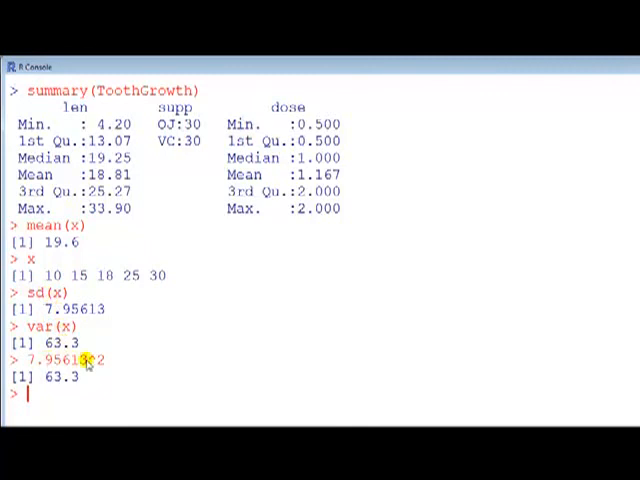